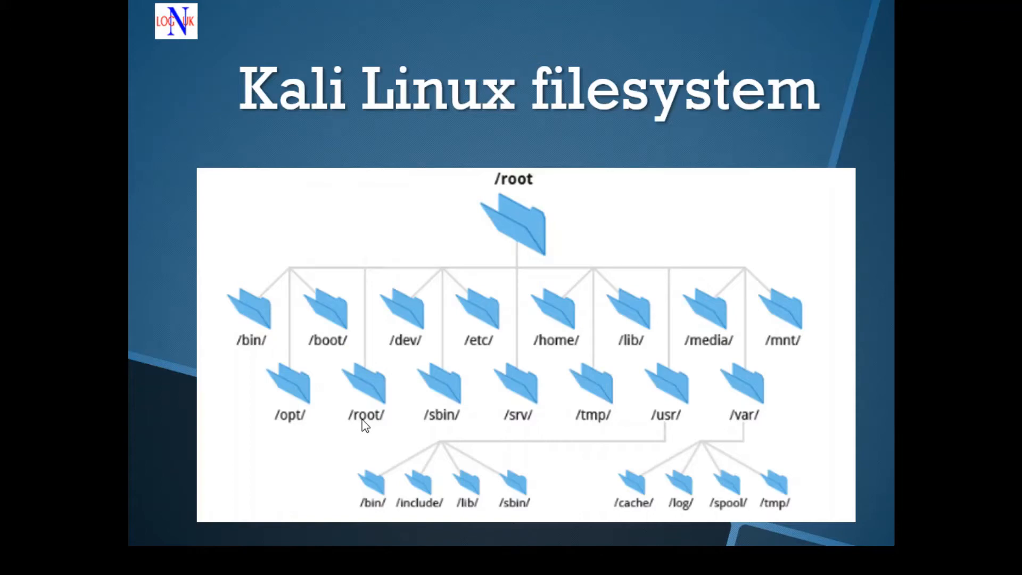
mouse_move(488, 223)
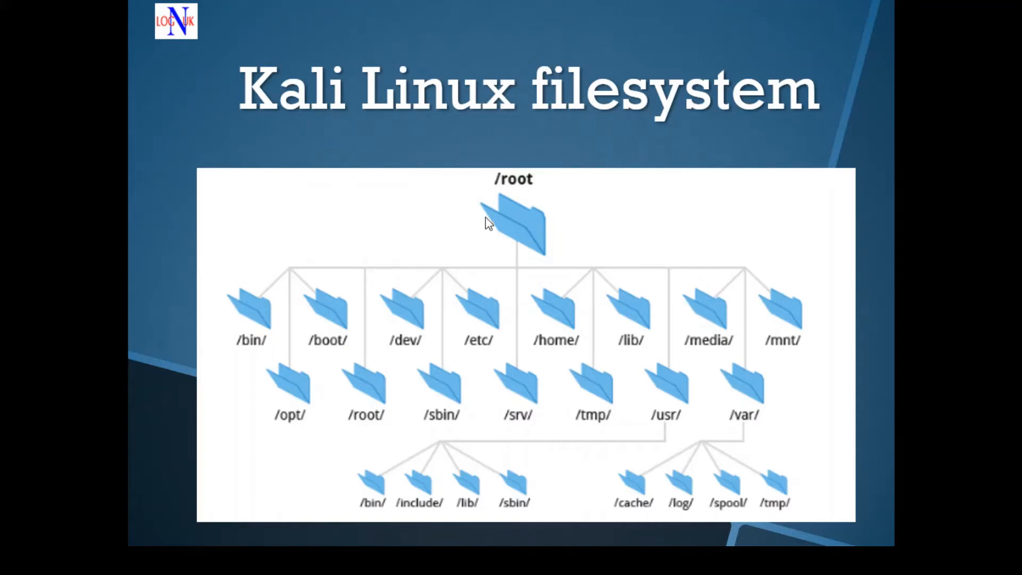
mouse_move(490, 215)
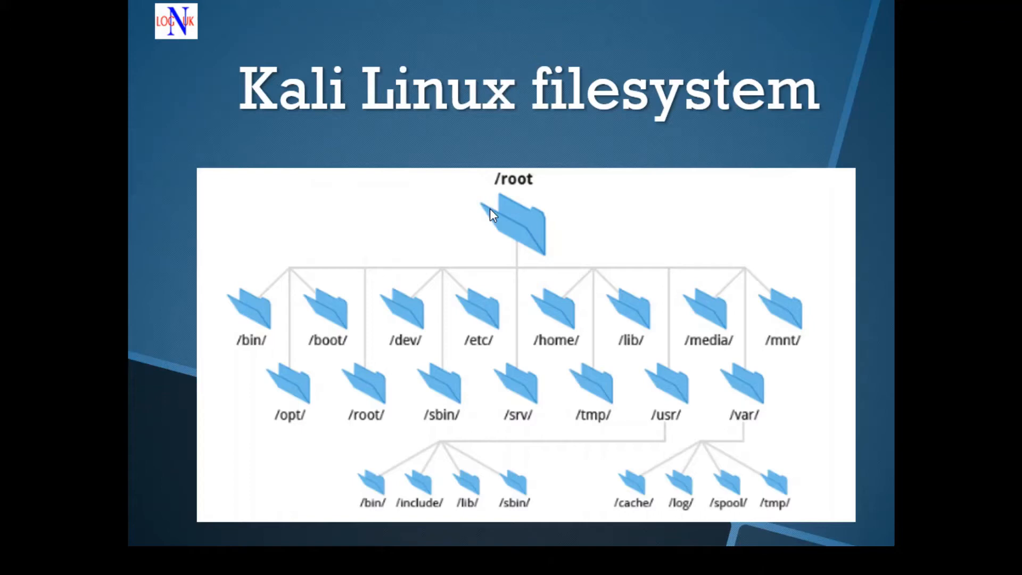
mouse_move(443, 303)
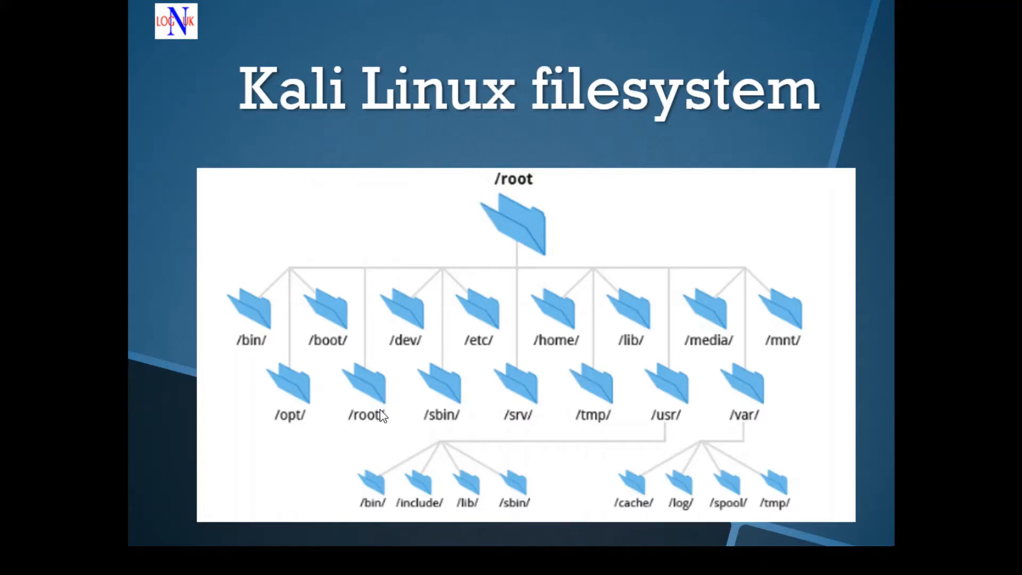
mouse_move(716, 417)
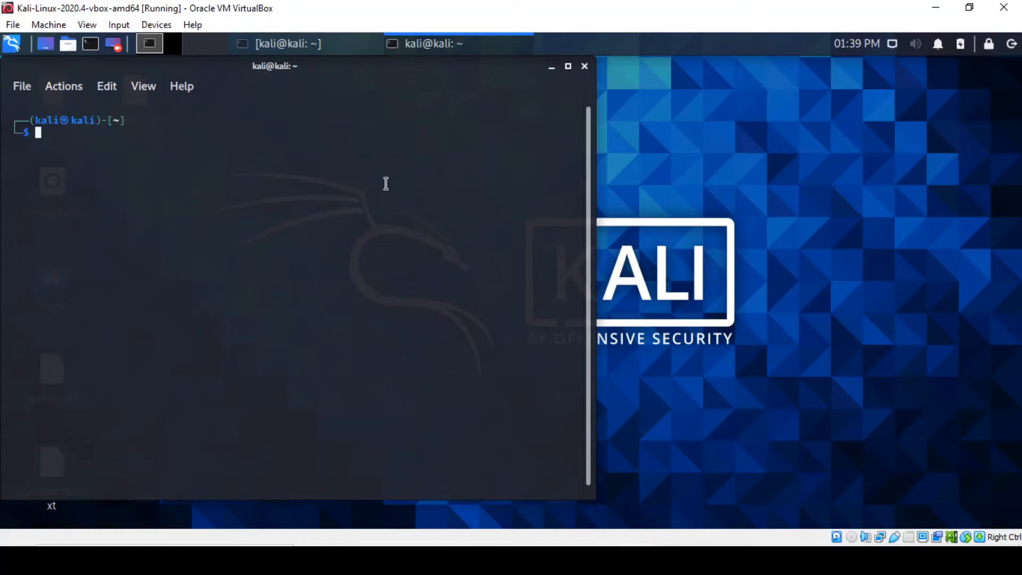
List all installed packages with dpkg -l, then filter them for apache2 with grep.
key("ctrl+r")
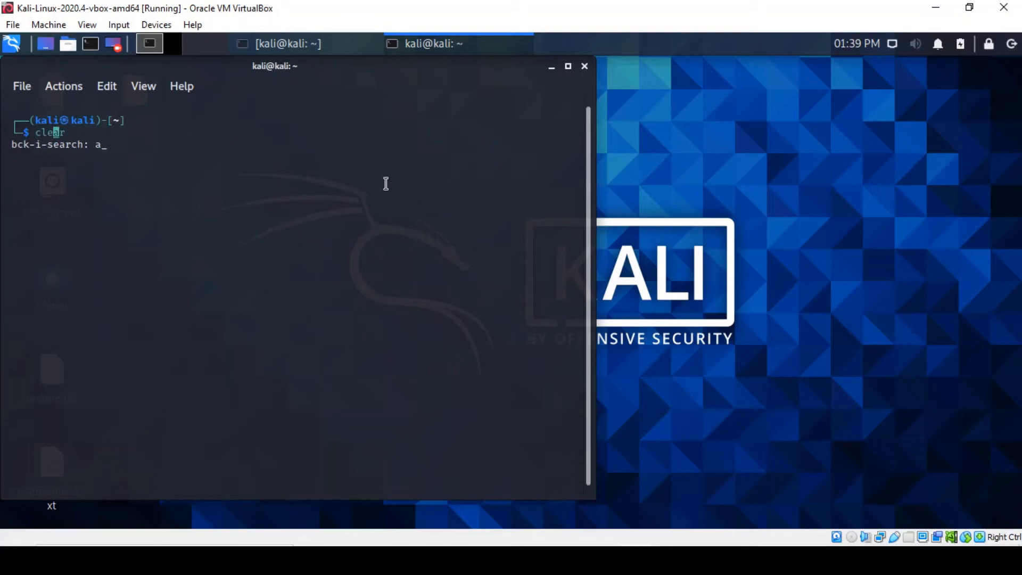
type("p")
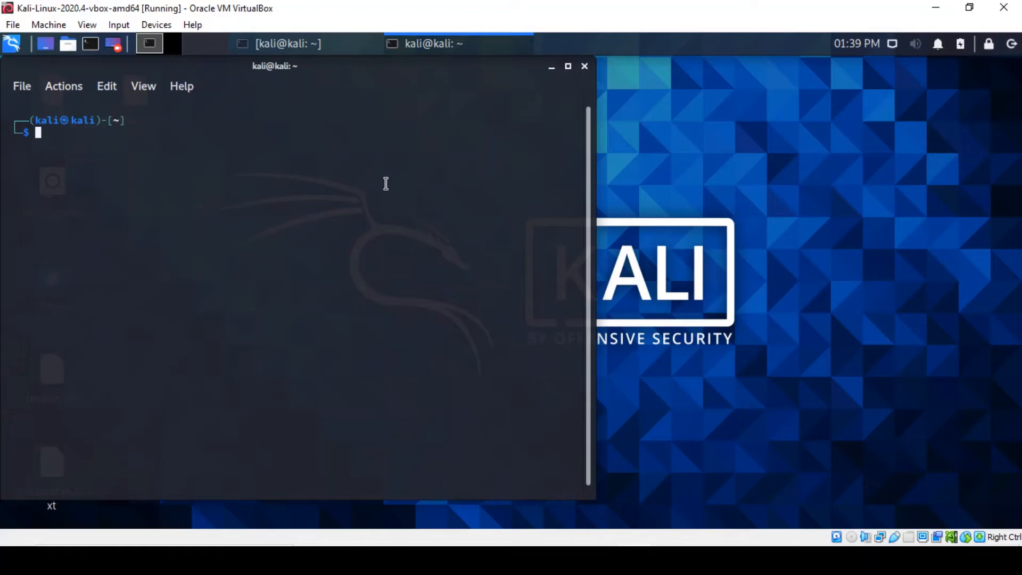
type("dpkg -l")
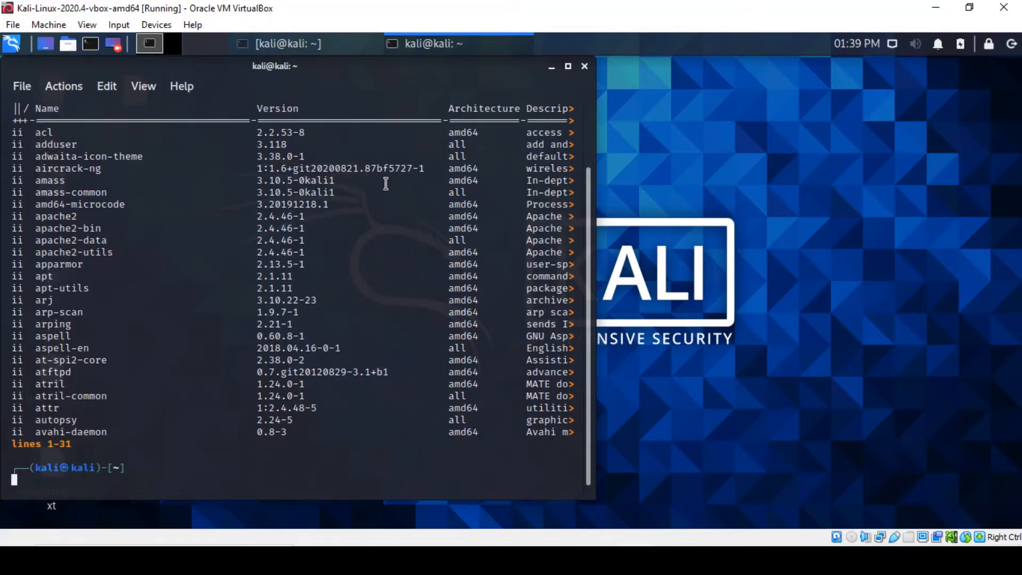
type("dpkg -l")
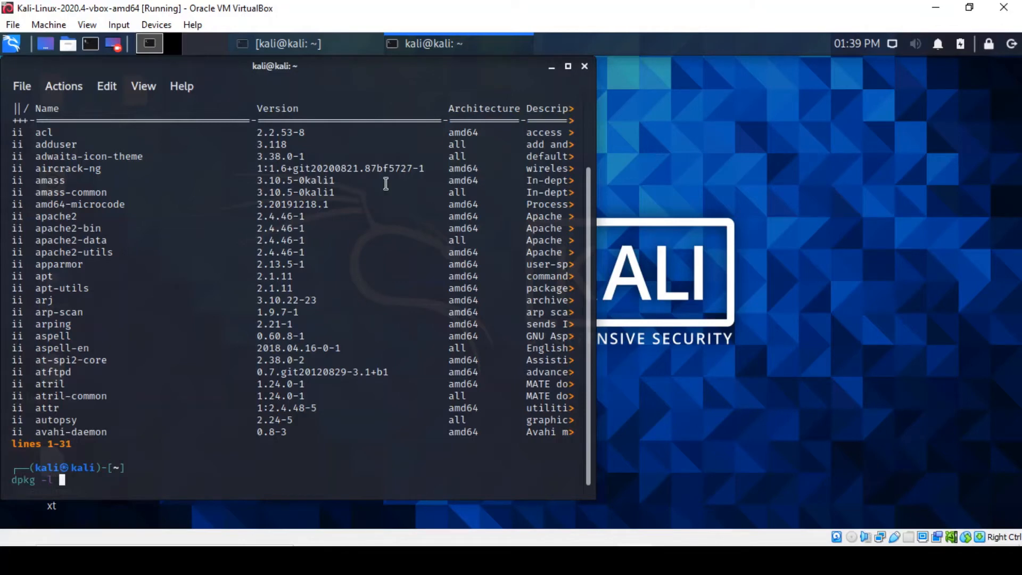
type("| grep apache2")
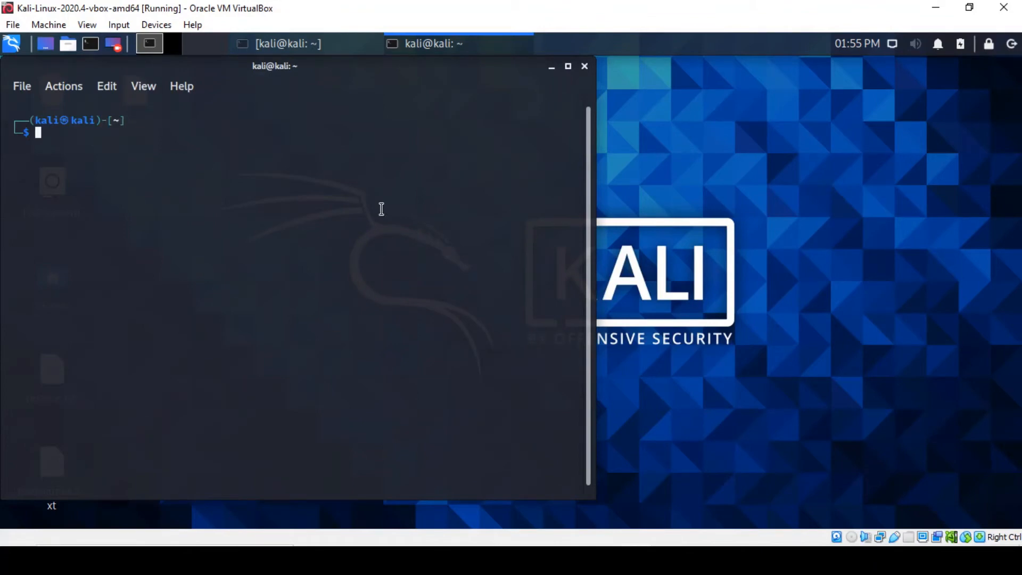
Create the folder abc with mkdir and change into it with cd.
type("mkdir abc")
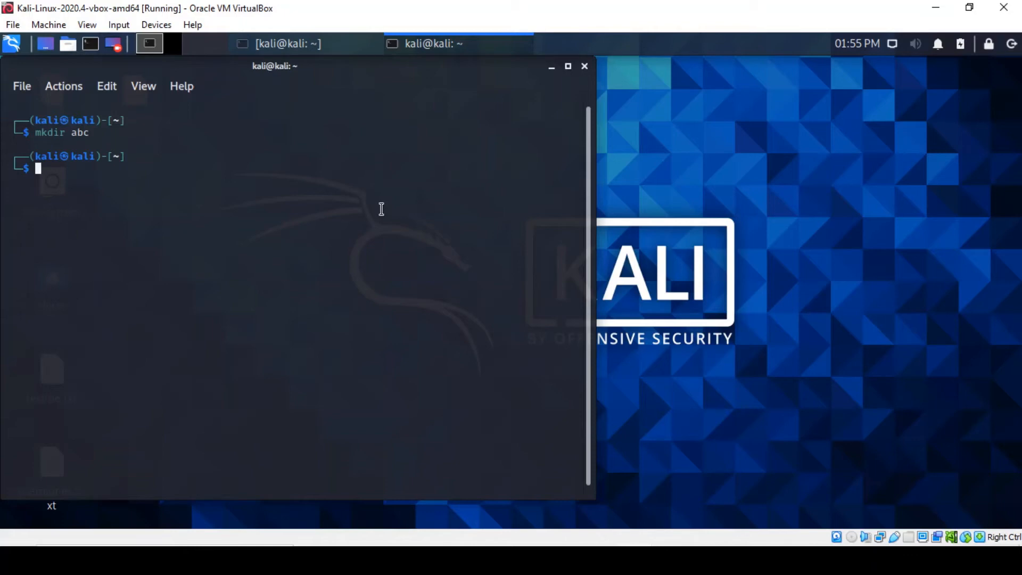
type("cd abc")
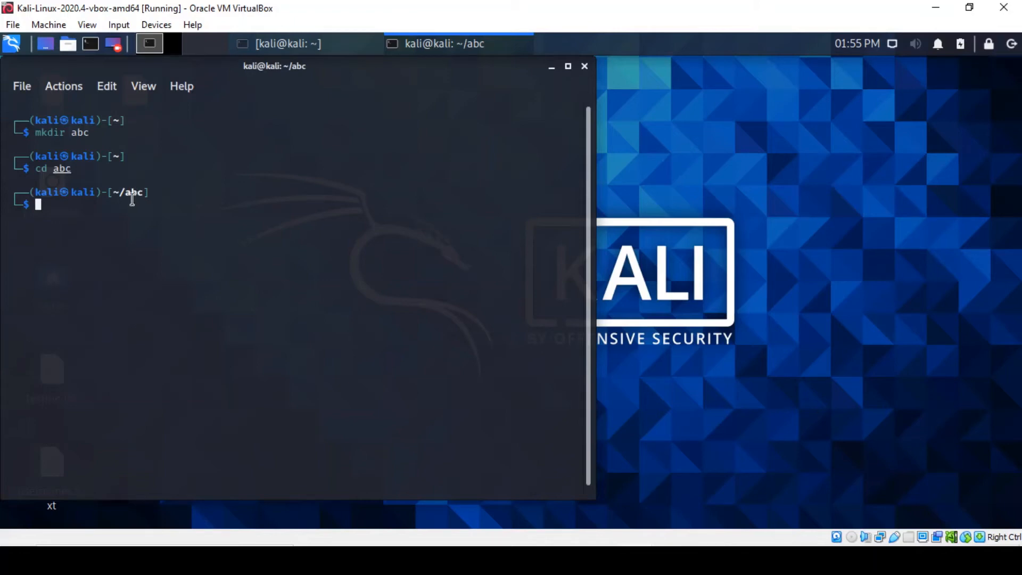
mouse_move(146, 197)
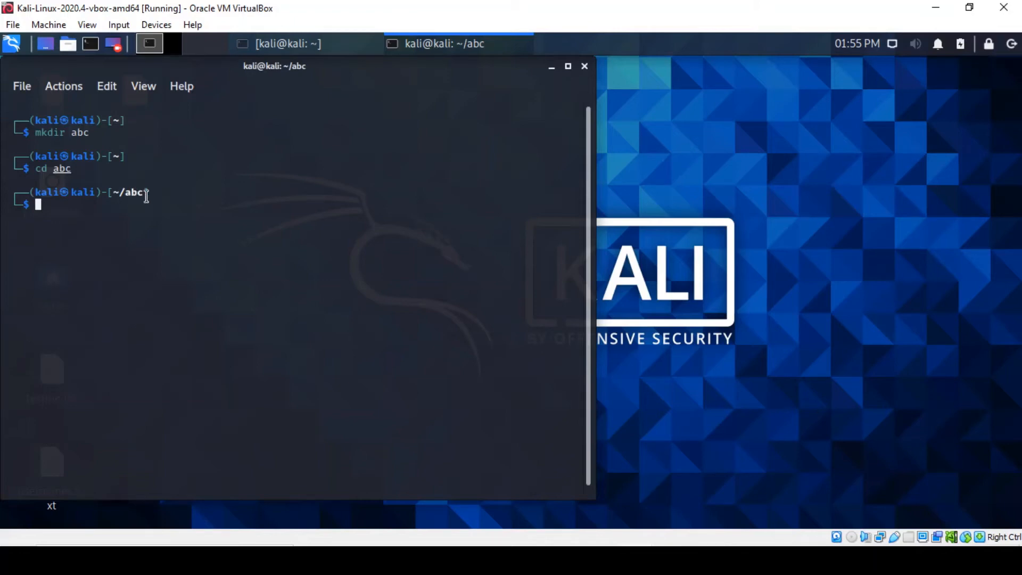
mouse_move(120, 207)
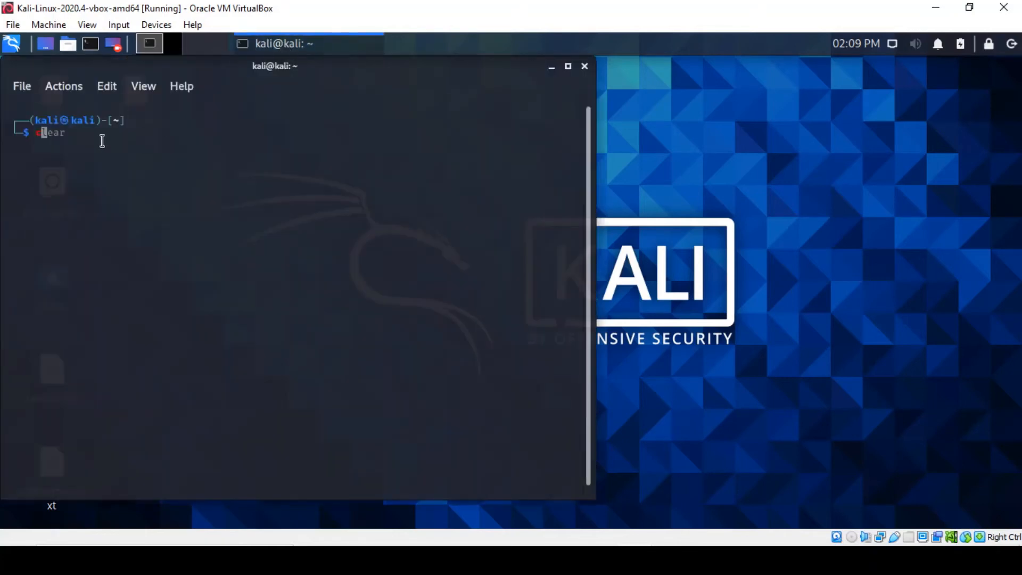
Print Desktop/usernames.txt, listing account names like root, admin and oracle.
type("cat Desktop/usernames.txt")
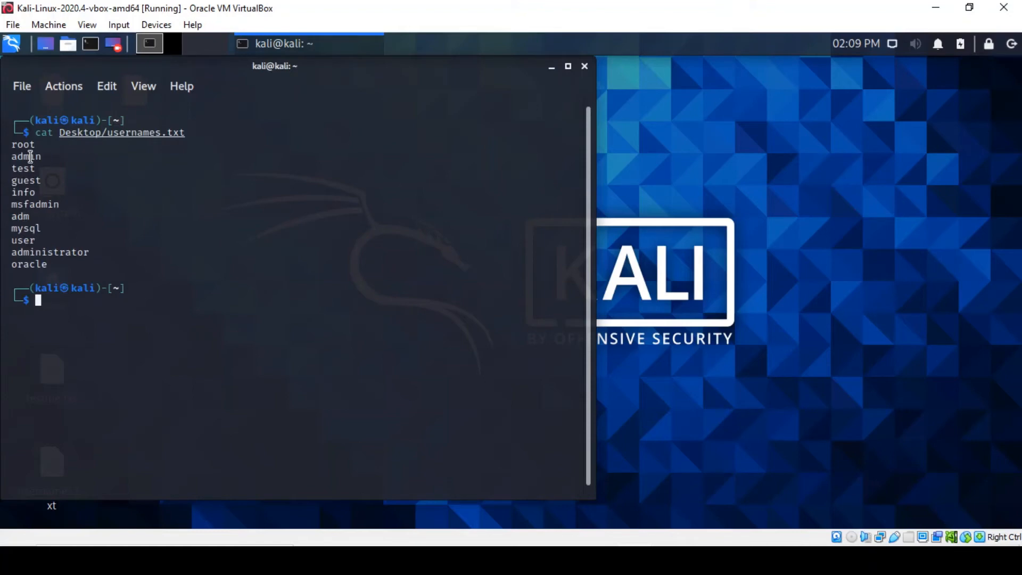
mouse_move(49, 269)
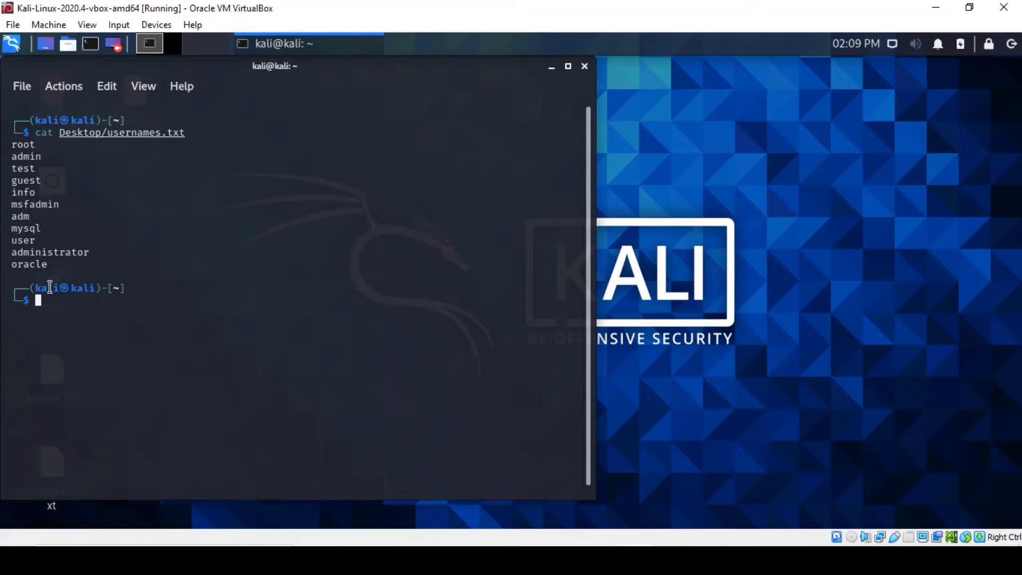
type("chmod -x Desktop/testme.txt")
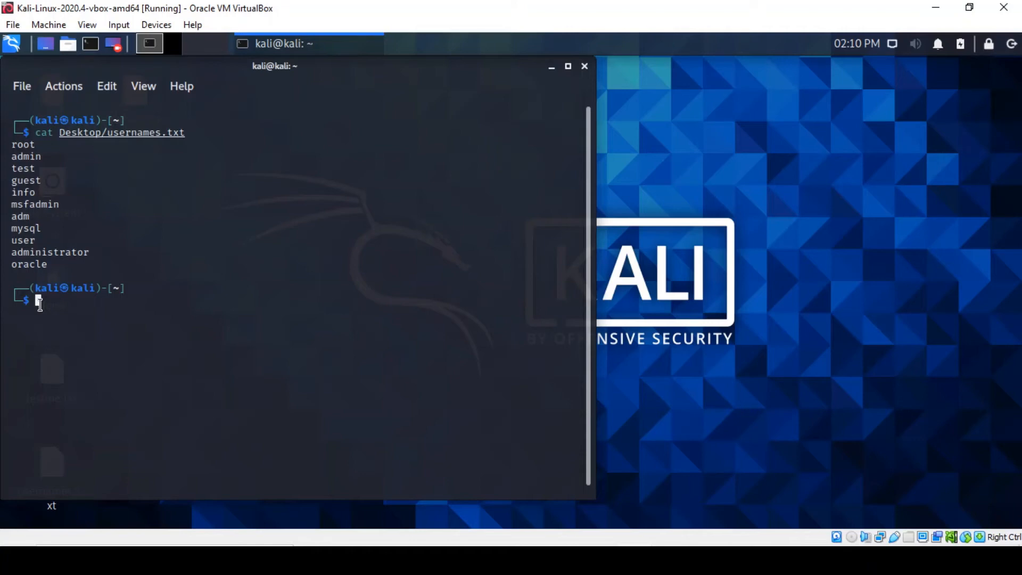
Check Desktop/testme.txt permissions with ls -lah and run chmod -x on it.
type("ls -lah Desktop/testme.txt")
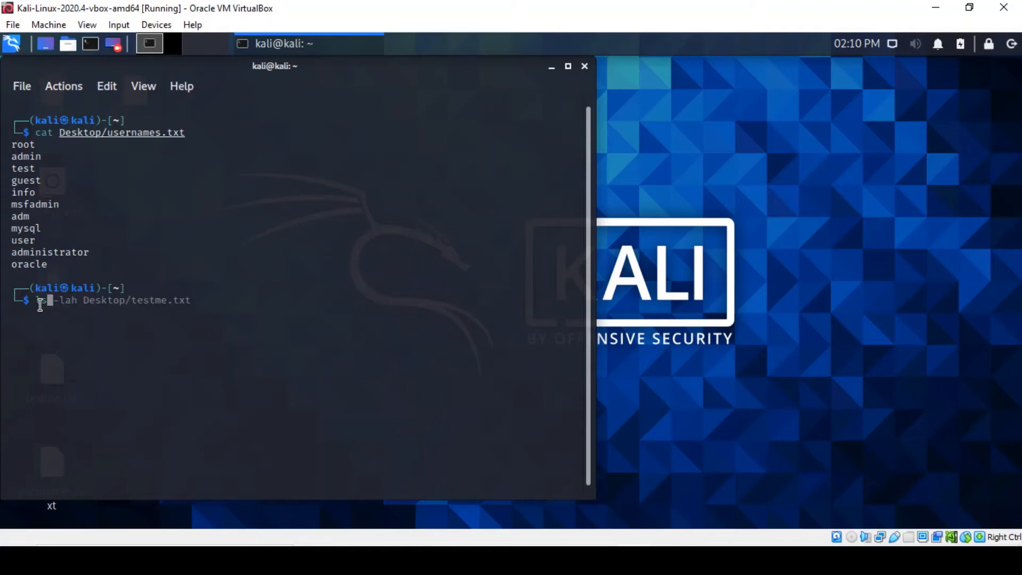
type("ls")
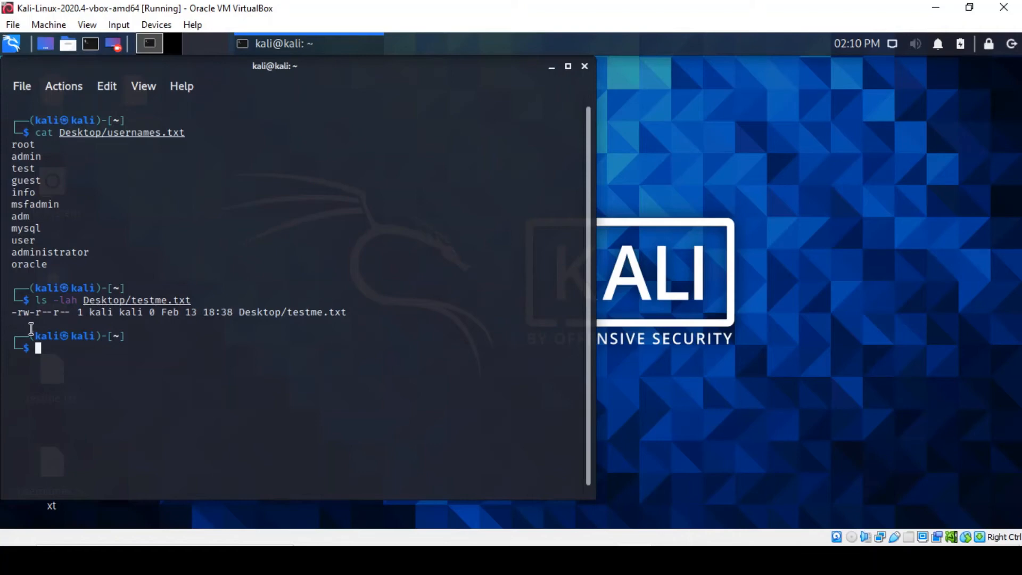
mouse_move(38, 348)
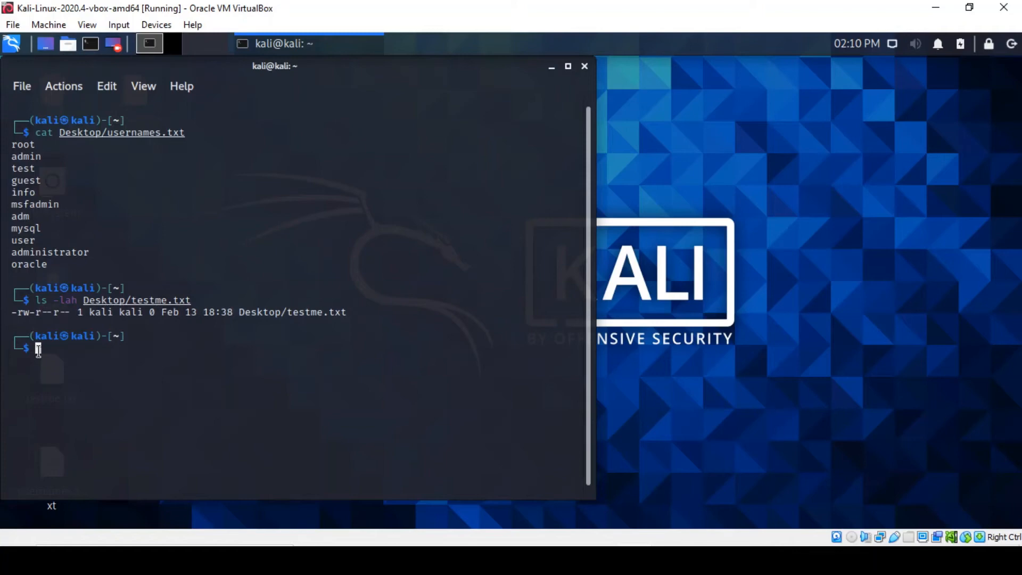
type("chmod -x Desktop/testme.txt")
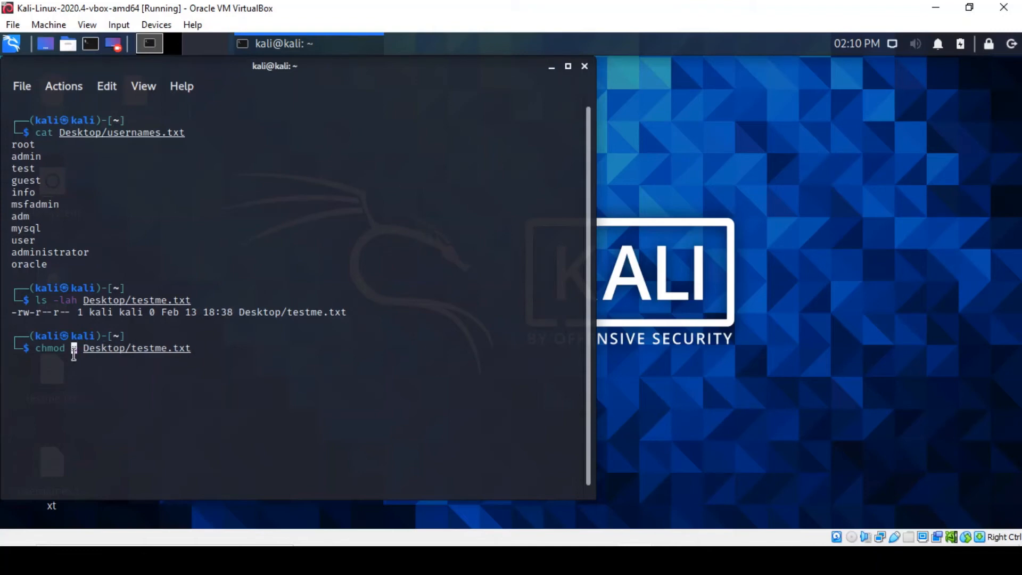
Make Desktop/testme.txt executable with chmod +x and confirm -rwxr-xr-x with ls -lah.
type("x")
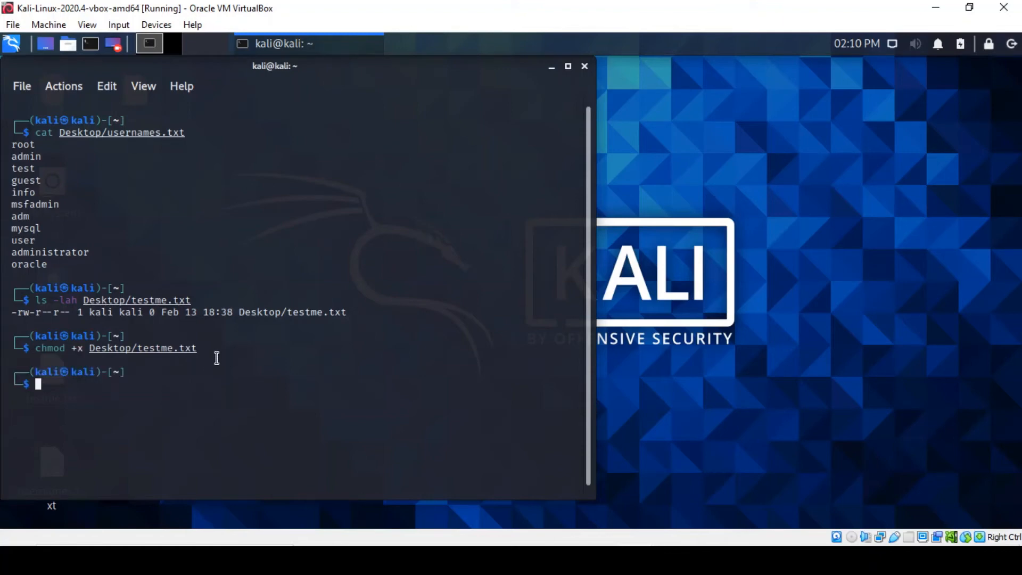
type("chmod +x Desktop/testme.txt")
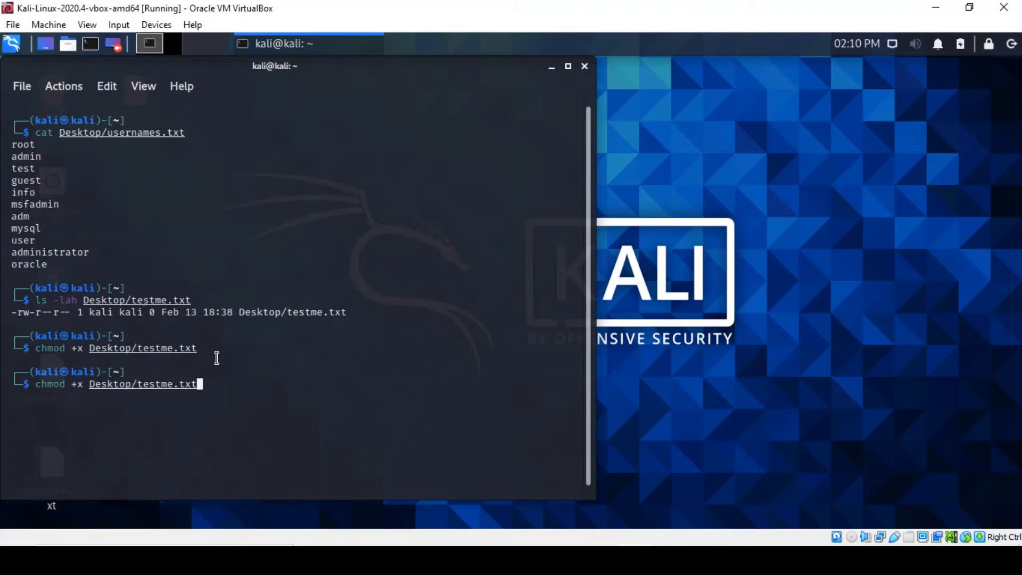
type("ls -lah Desktop/testme.txt")
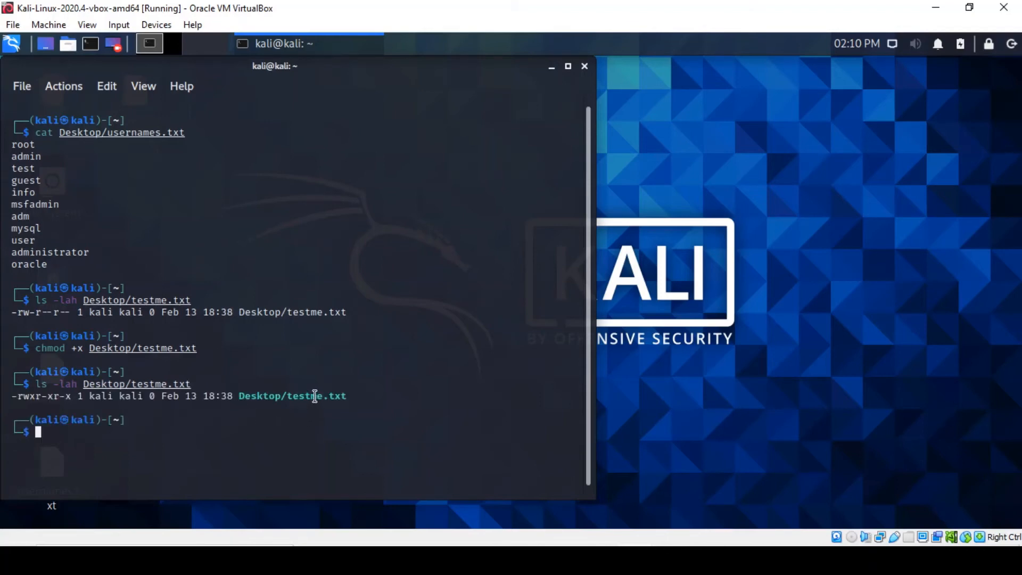
mouse_move(73, 400)
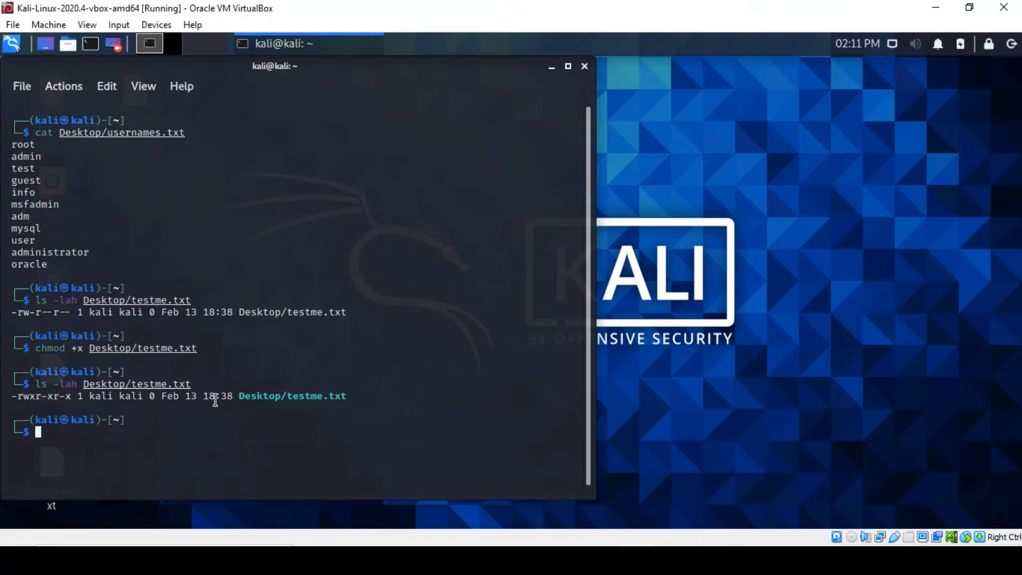
mouse_move(283, 319)
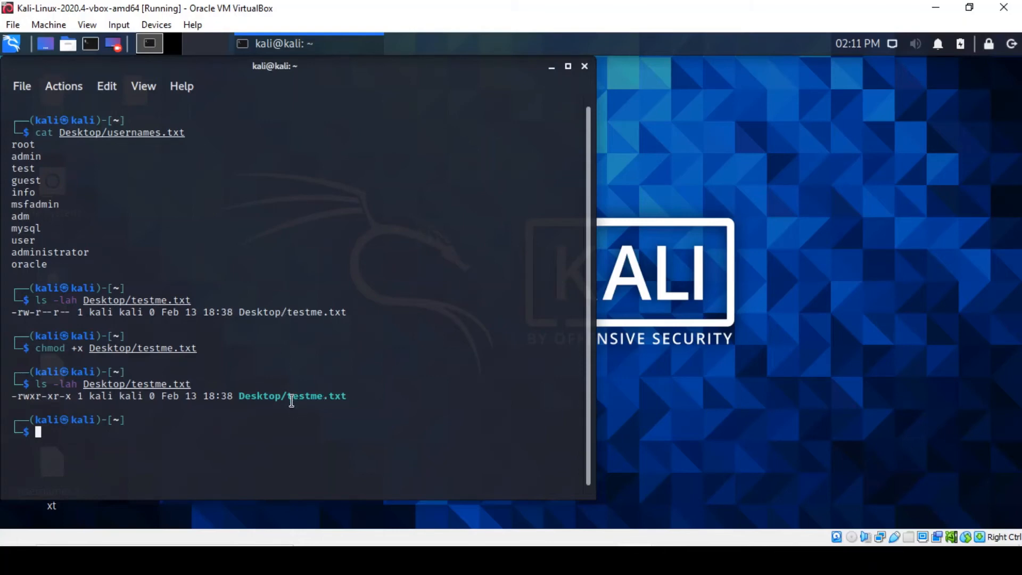
mouse_move(267, 428)
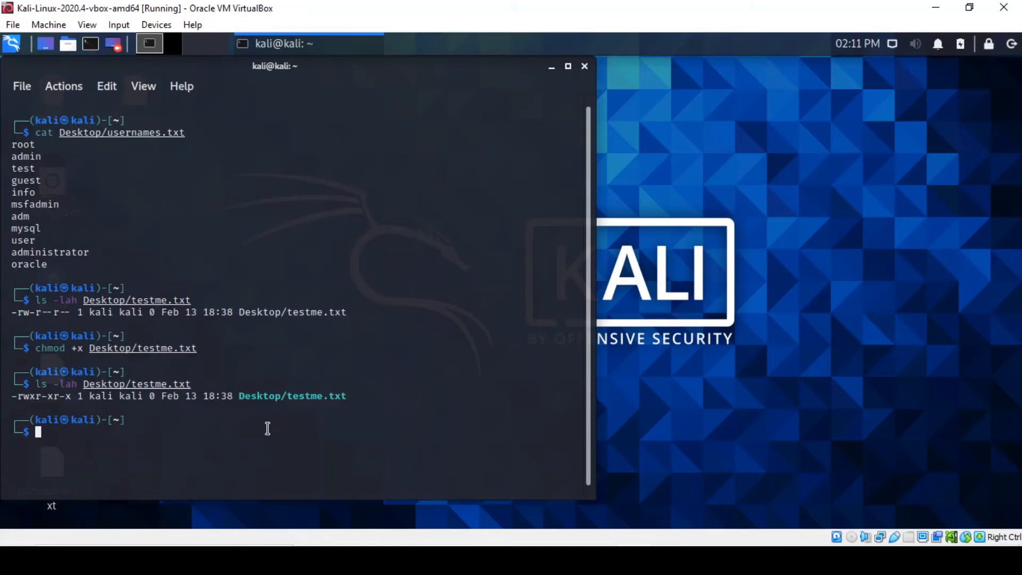
type("cp")
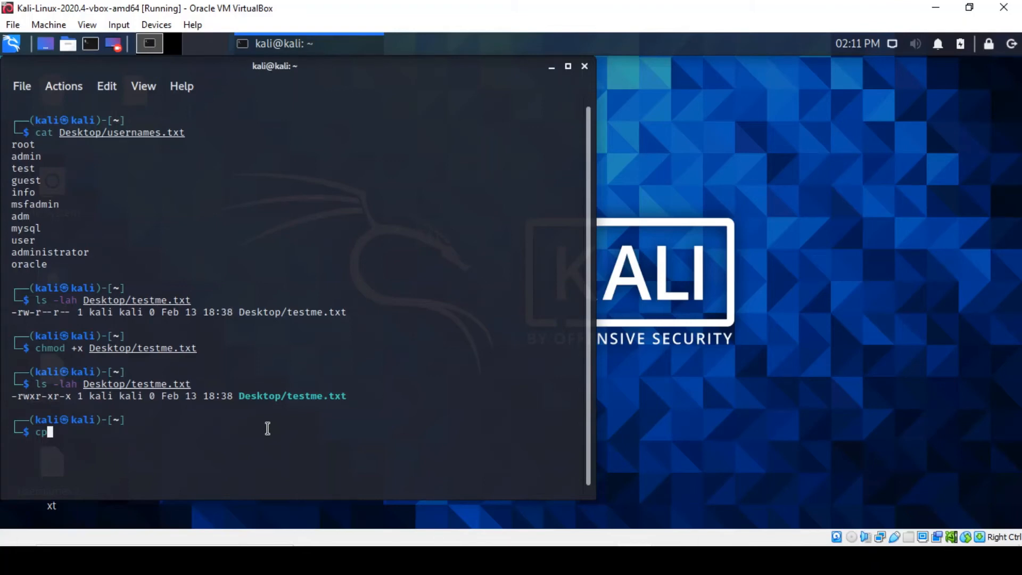
type("history")
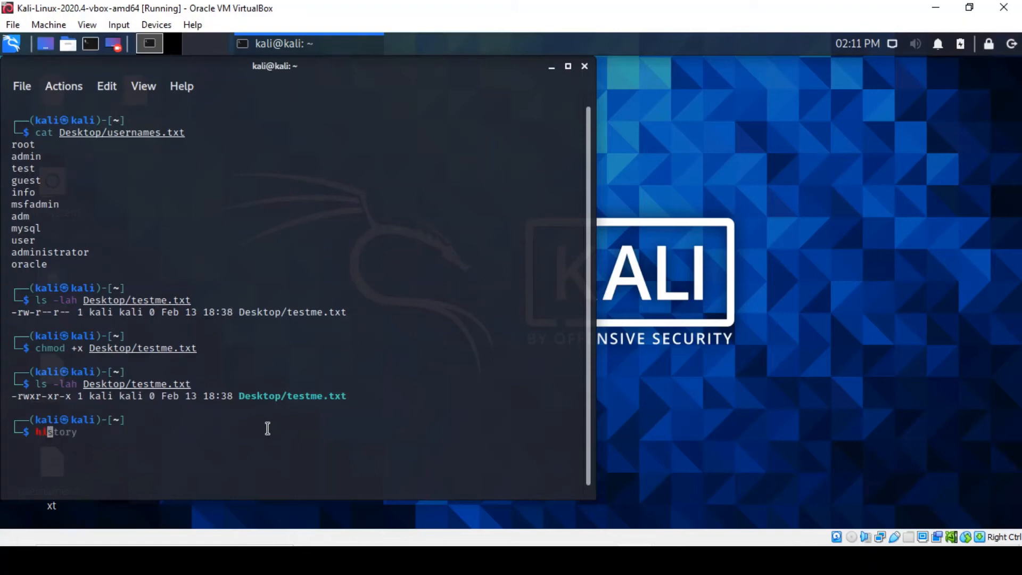
Display the shell command history through entry 300 and begin the hostname command.
key("Tab")
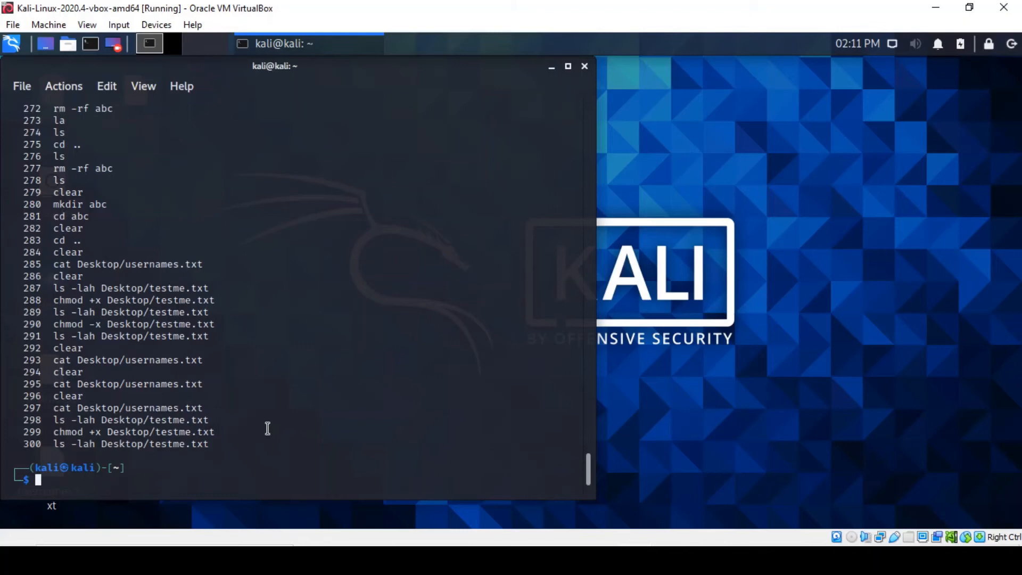
type("hostname")
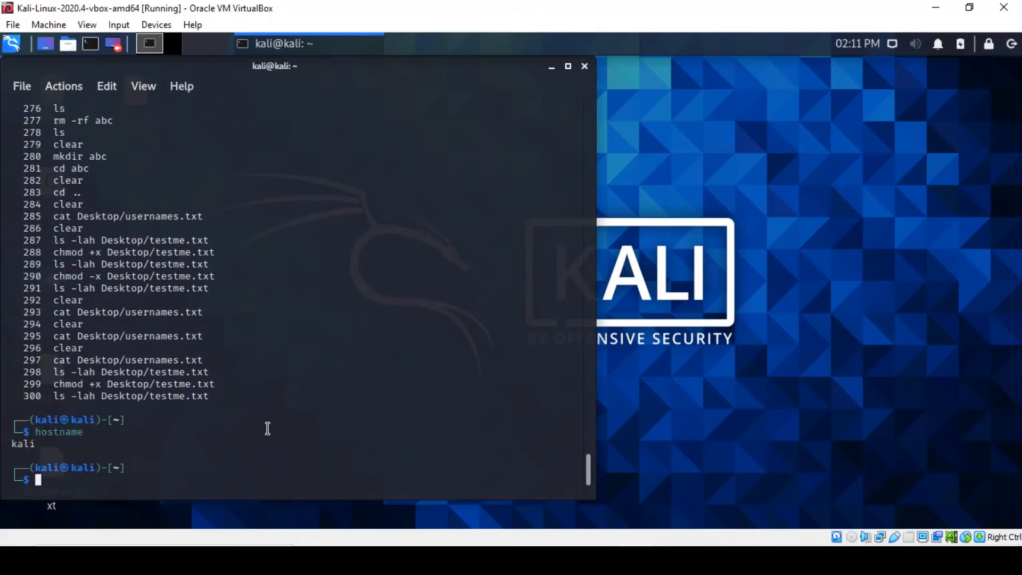
mouse_move(57, 445)
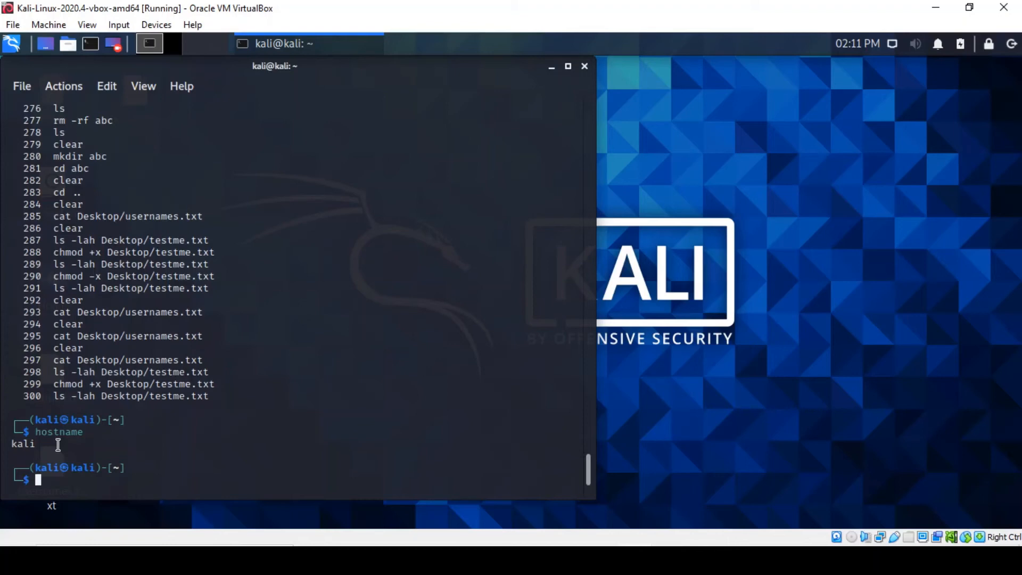
Show the hostname kali, then begin entering ifconfig.
type("ifc")
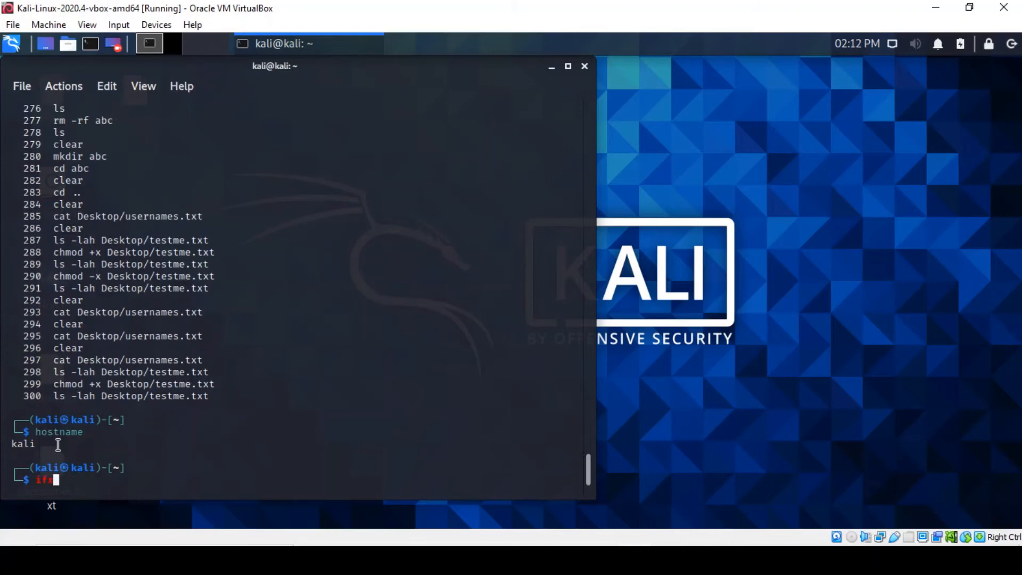
Run ifconfig showing eth0 at 10.0.5.8 and loopback, then list the home directory with ls.
type("onfig")
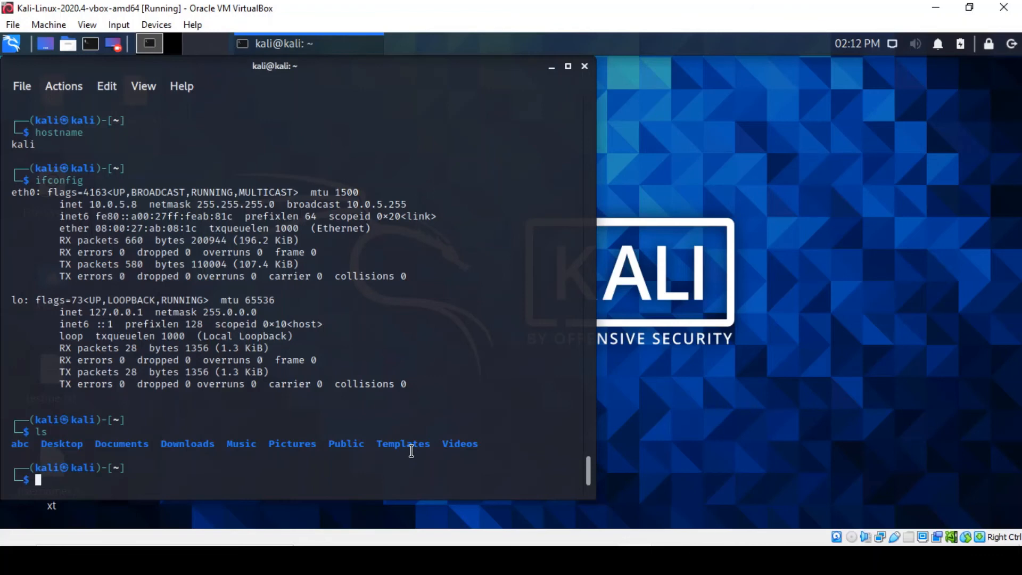
Run pwd, returning /home/kali, and whoami, returning kali.
type("pwd")
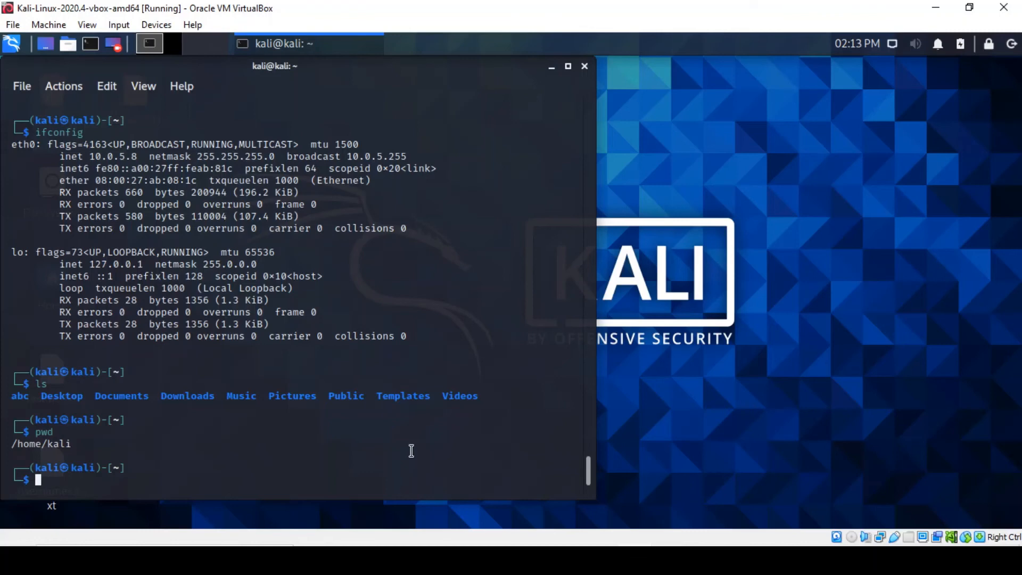
type("whoami")
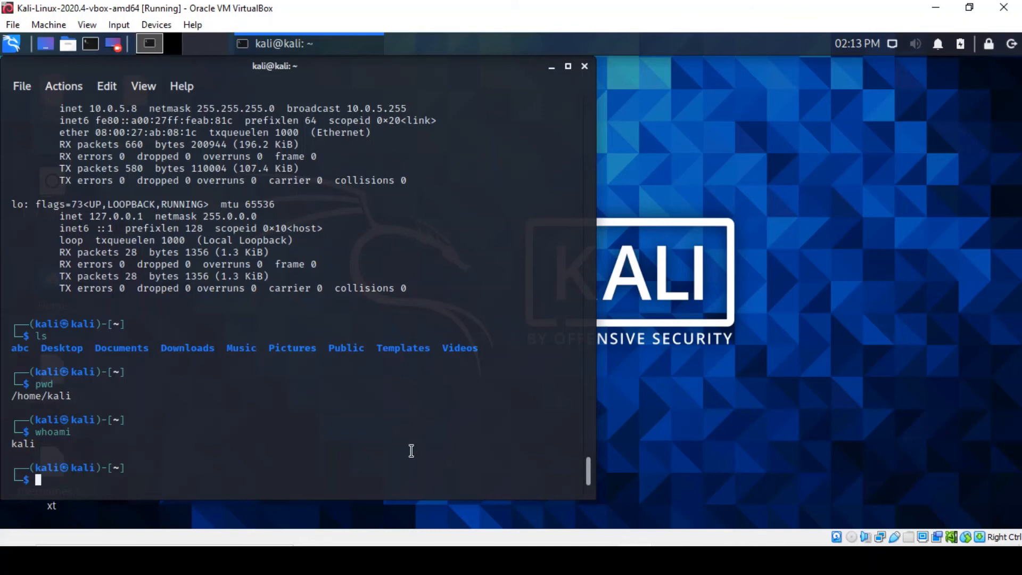
type("rebo")
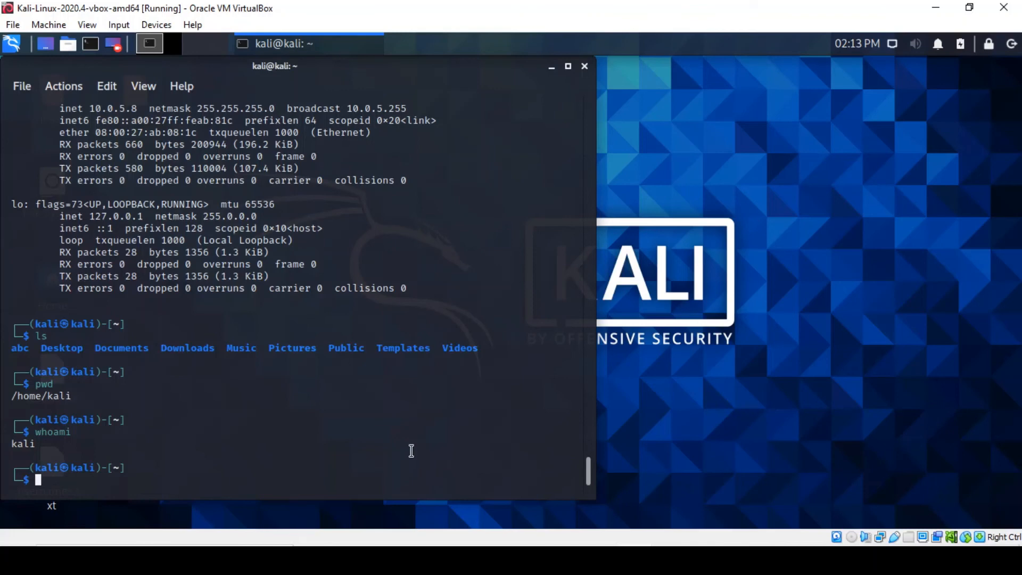
type("sudo dpkg-reconfigure tzdata")
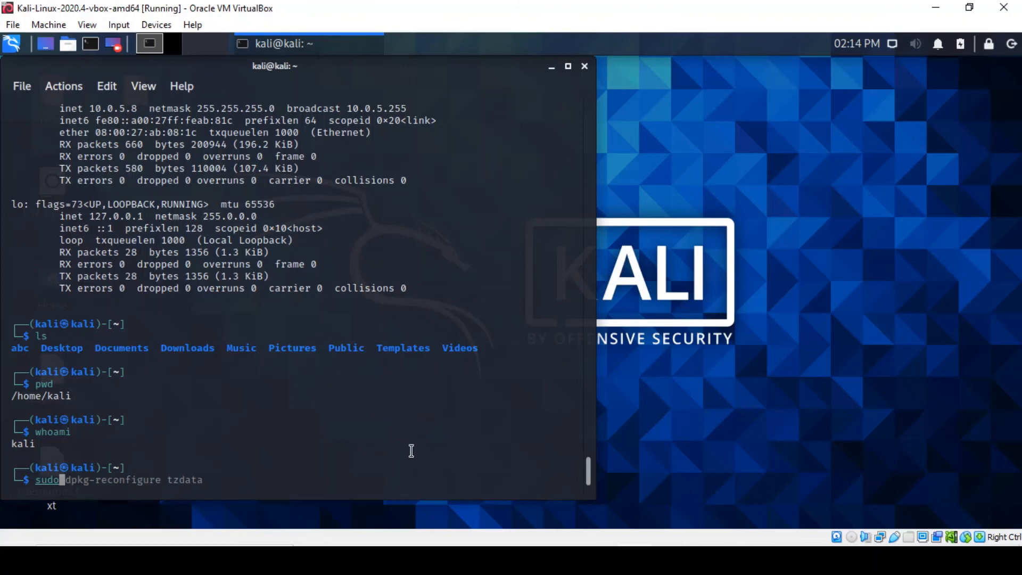
key("ctrl+c")
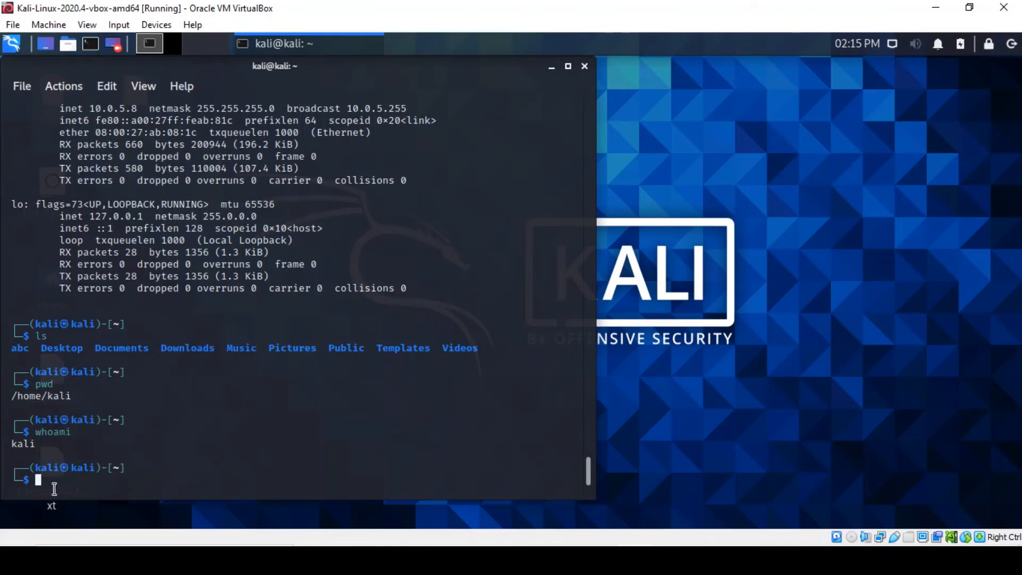
Ping 127.0.0.1 and stop after three replies with 0% loss, then type netstat.
type("pi")
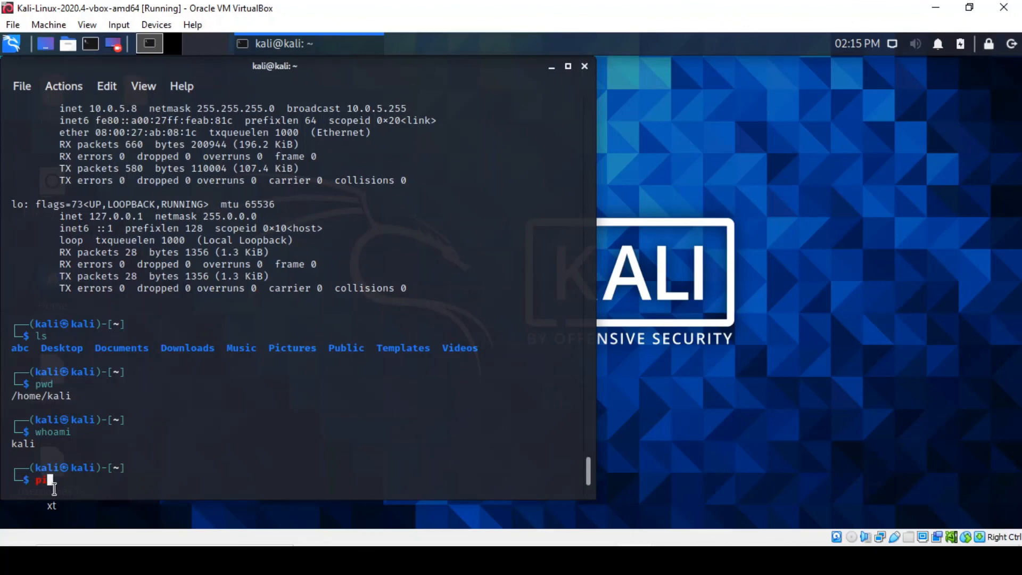
type("ng")
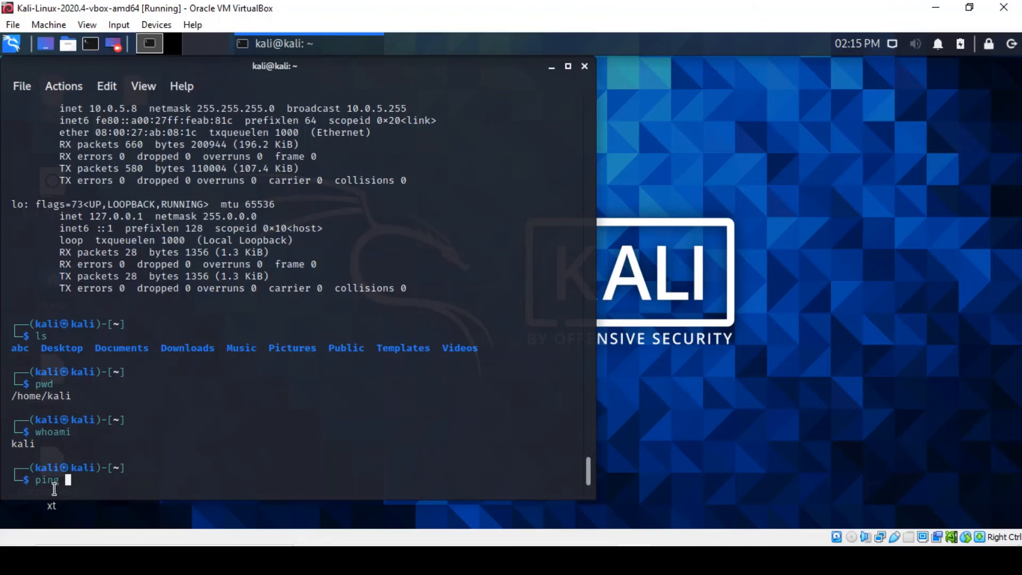
type("127")
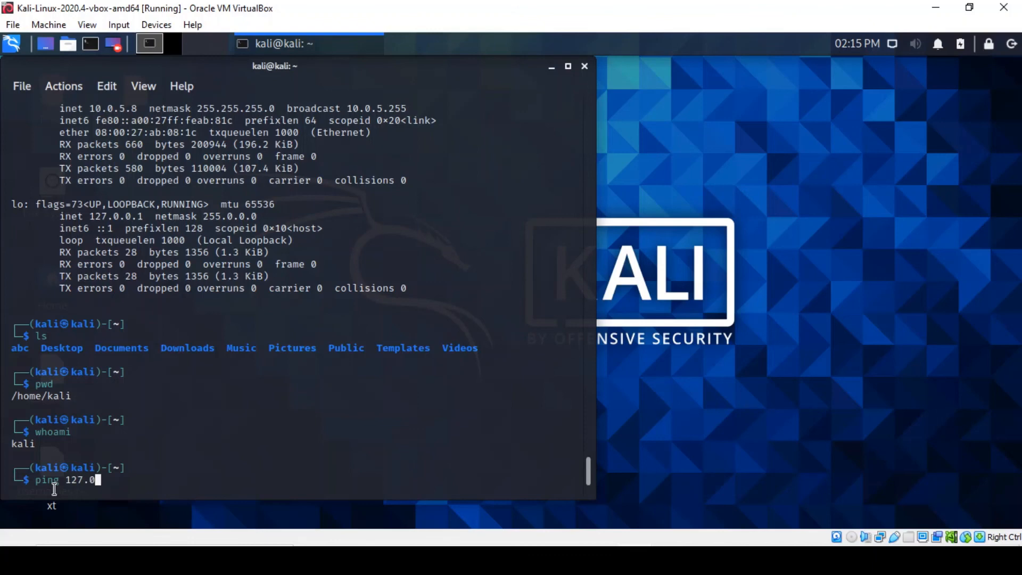
type(".0")
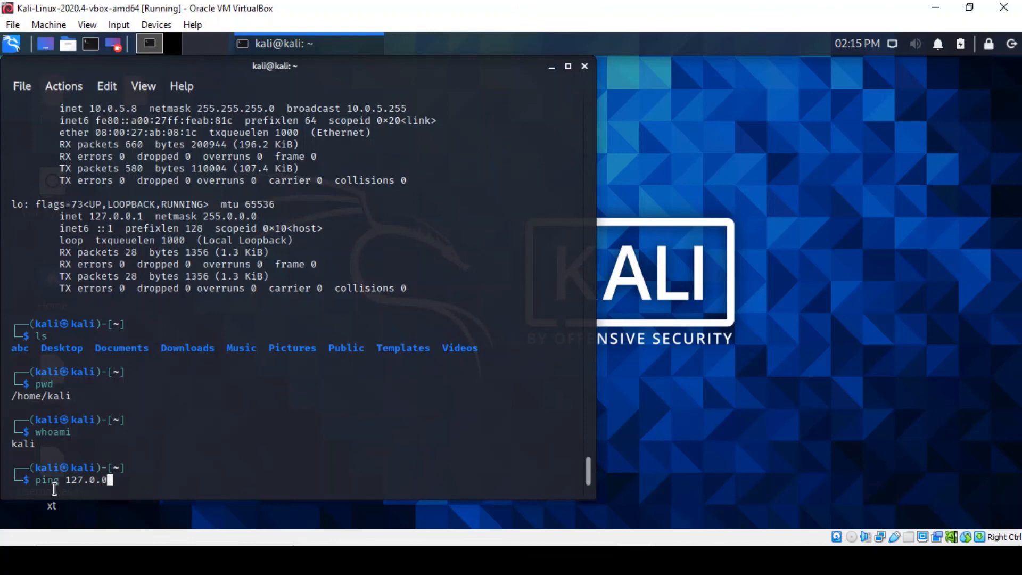
type("1")
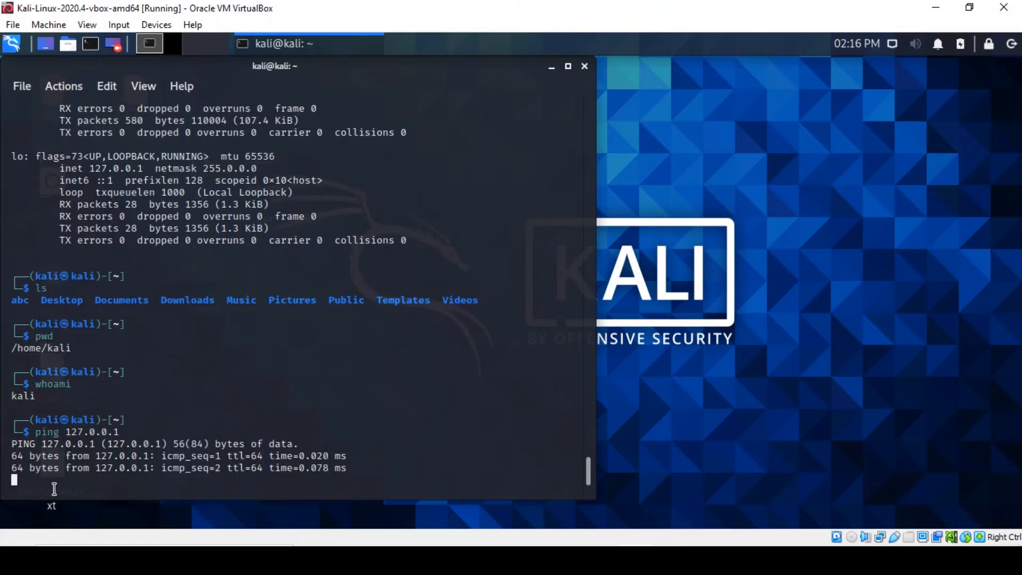
key("ctrl+c")
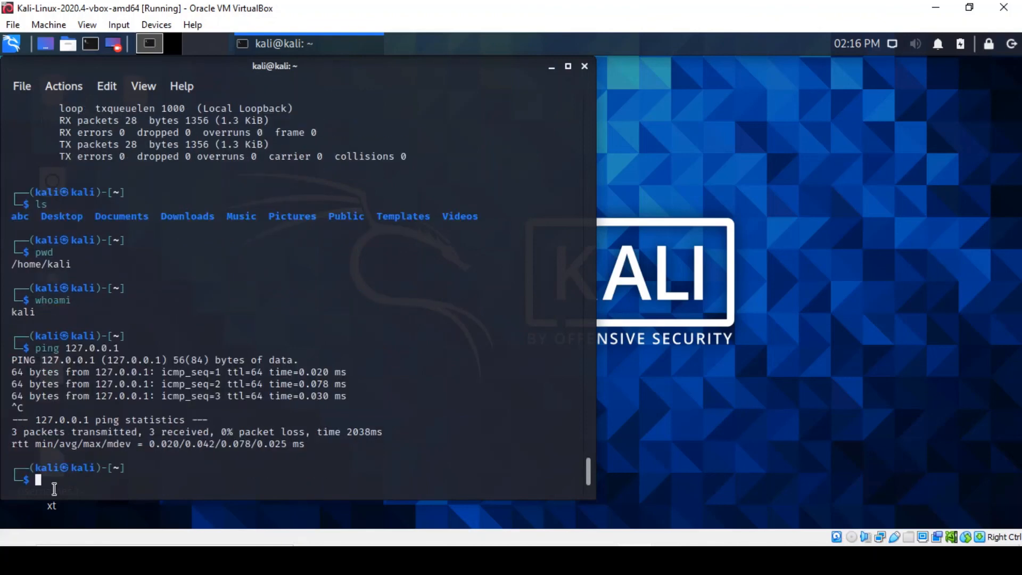
mouse_move(176, 436)
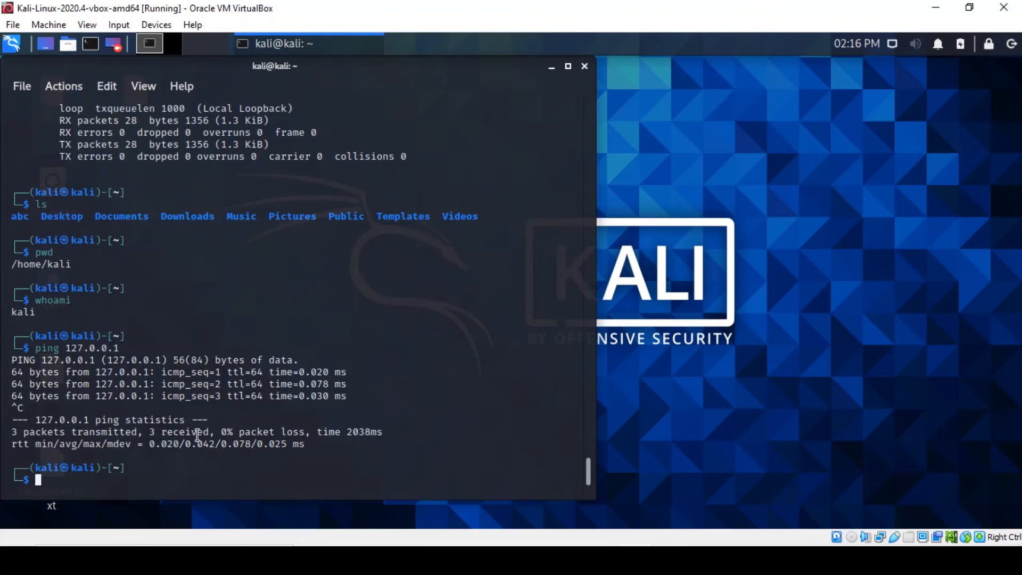
mouse_move(287, 440)
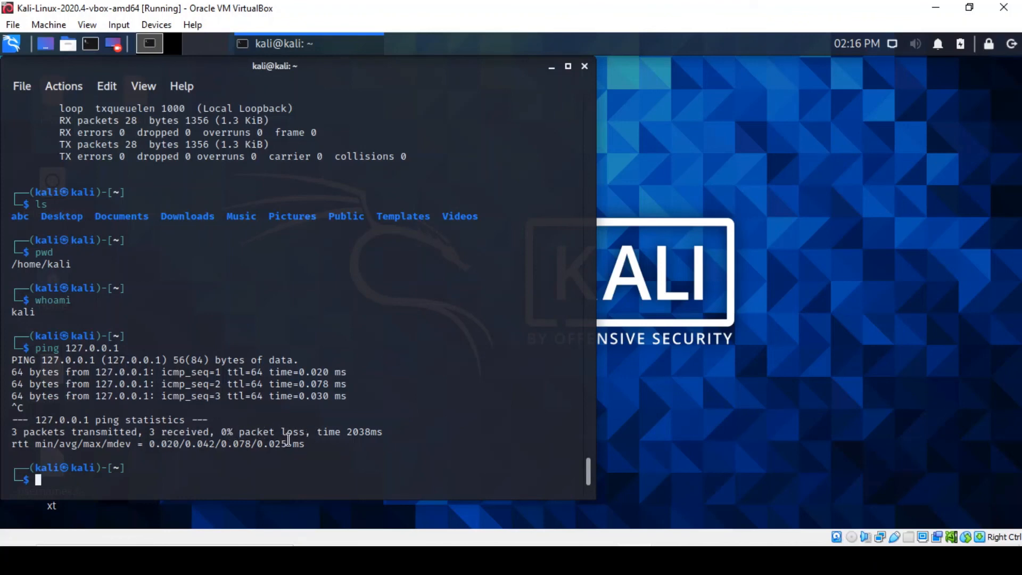
mouse_move(247, 469)
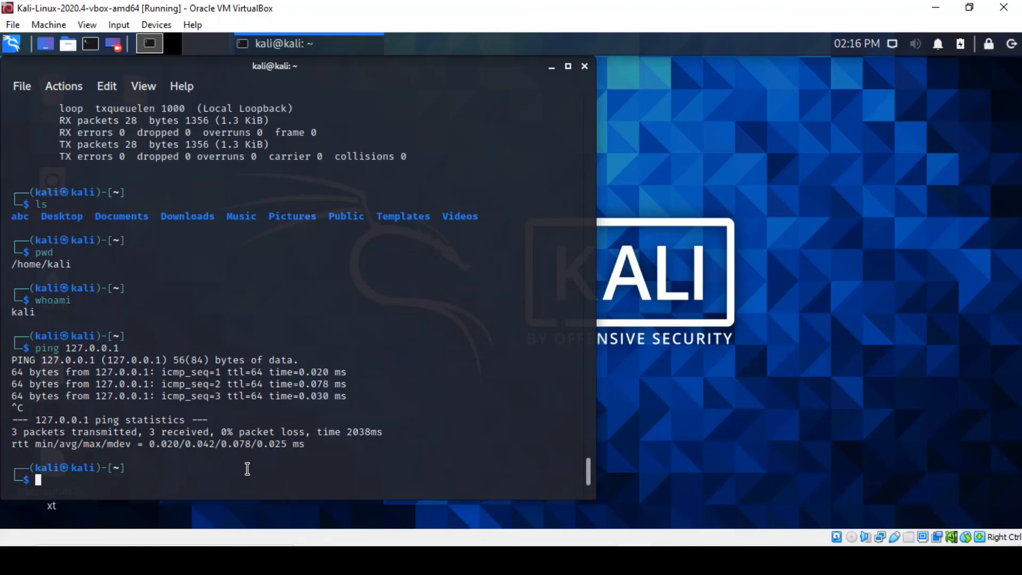
mouse_move(111, 488)
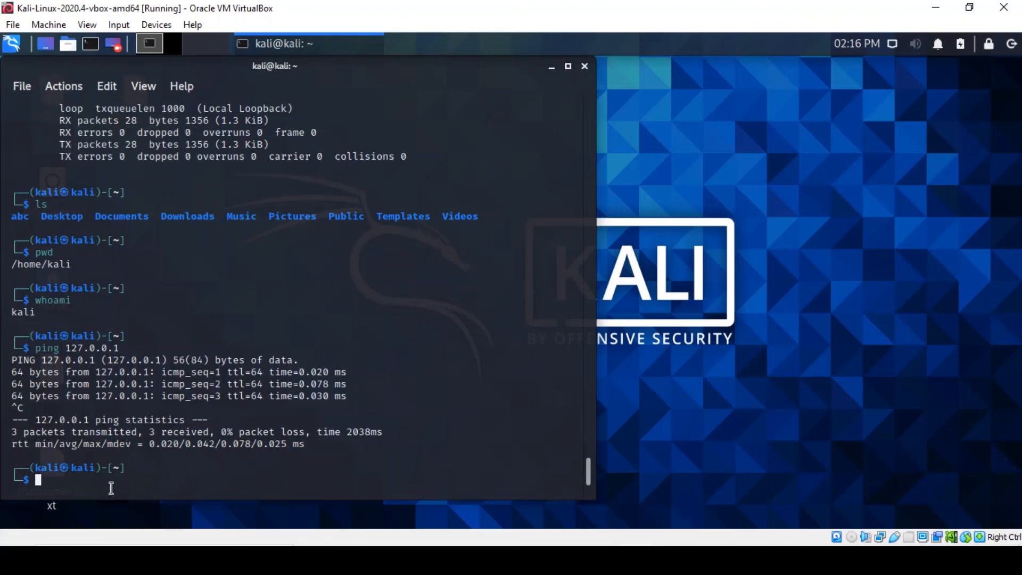
type("netstat")
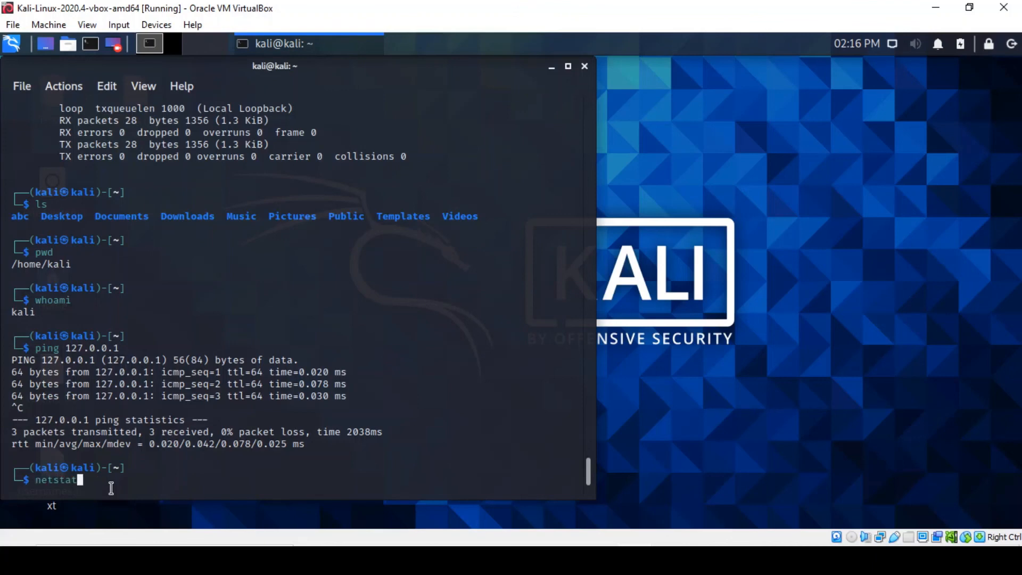